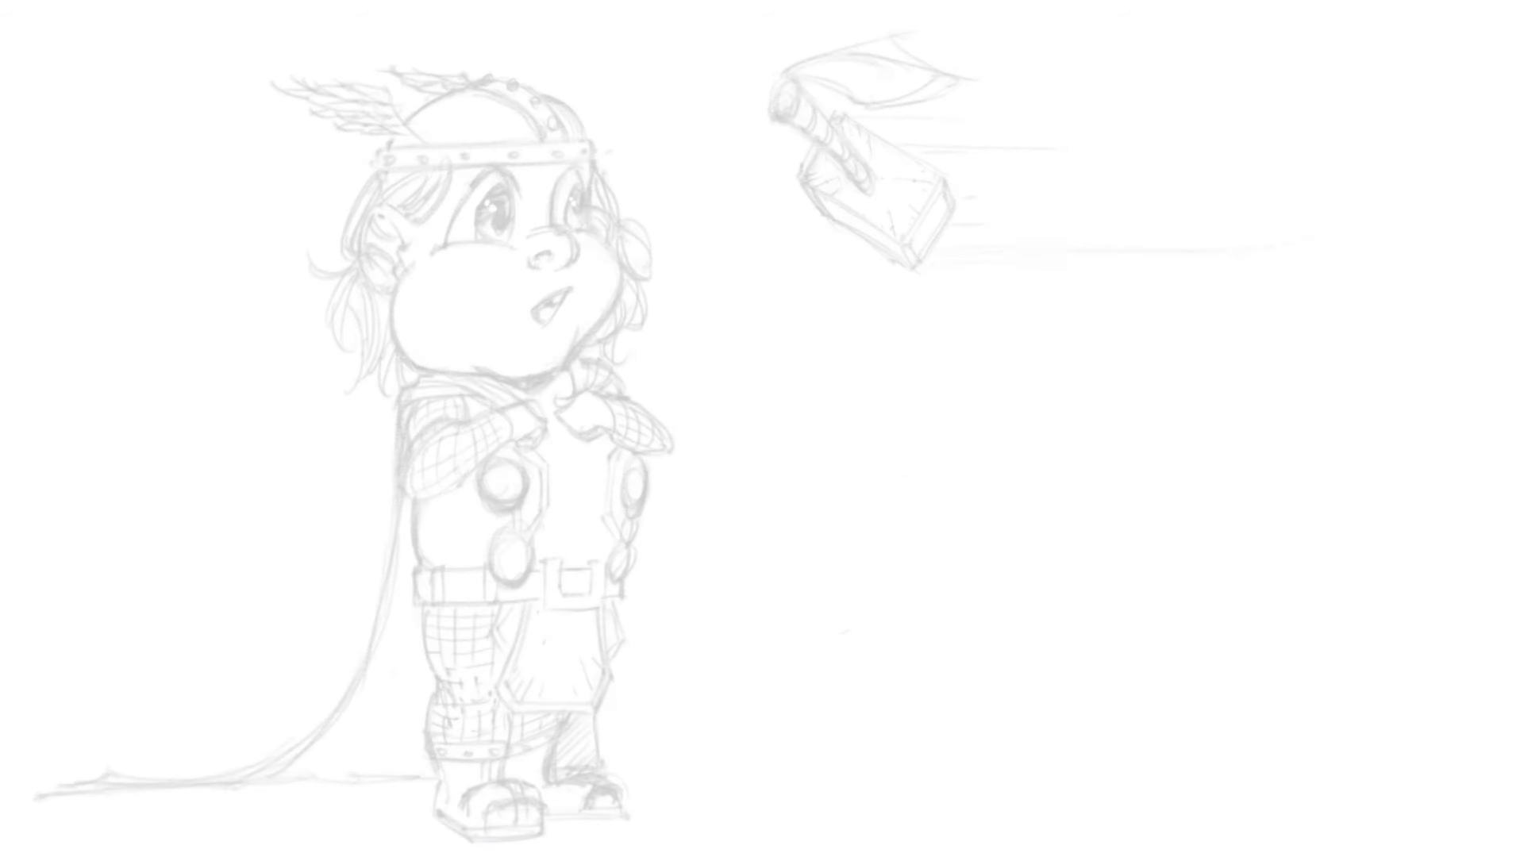
Ink a single black stroke along the child's cheek and chin contour over the pencil sketch.
{"action": "left_click_drag", "start_coordinate": [583, 228], "coordinate": [515, 384]}
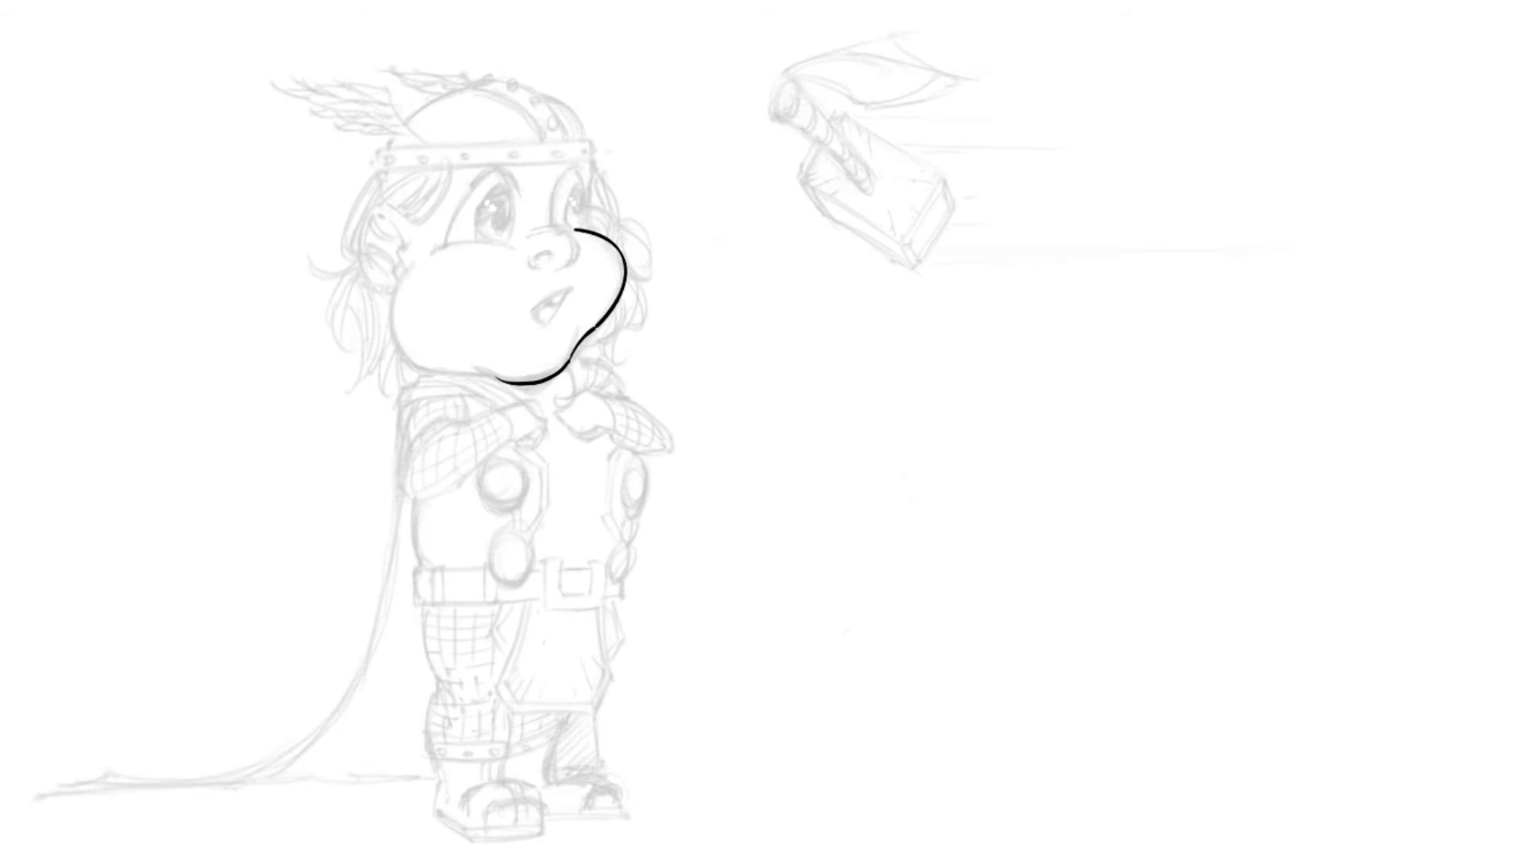